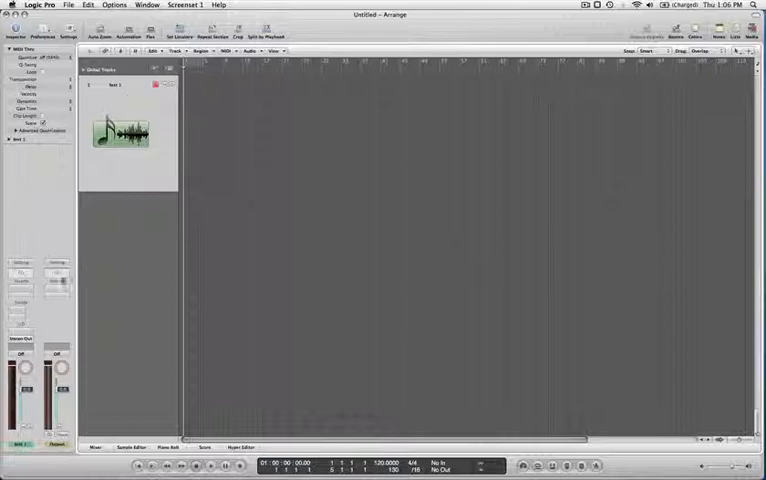
Browse the Inst 1 slot's AU Instruments toward Battery 3 Multi Output (16xMono).
click(20, 330)
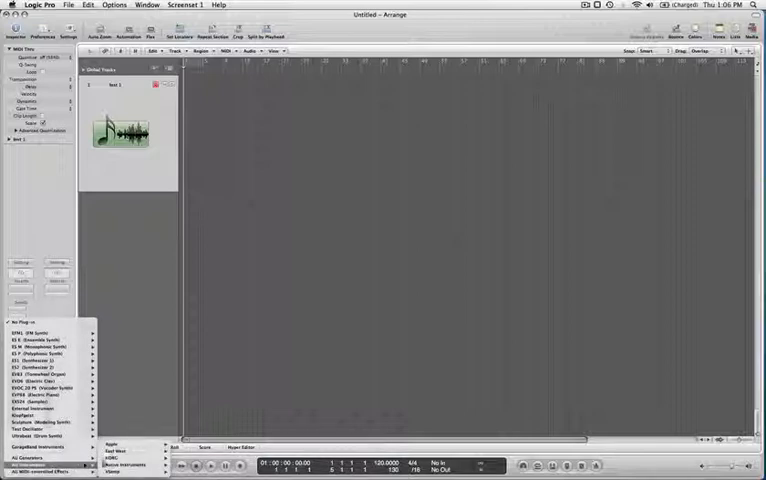
click(125, 464)
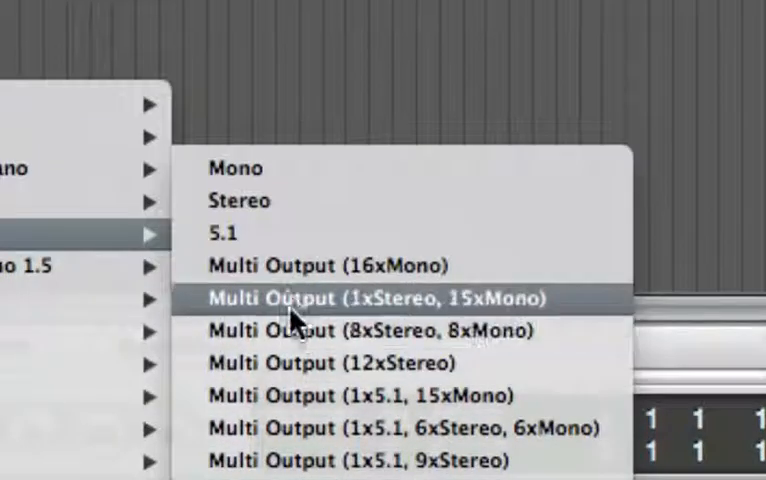
mouse_move(300, 266)
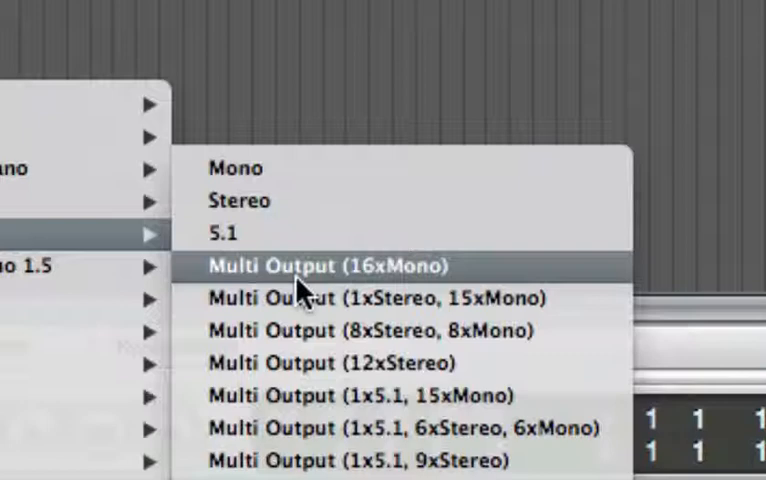
mouse_move(305, 362)
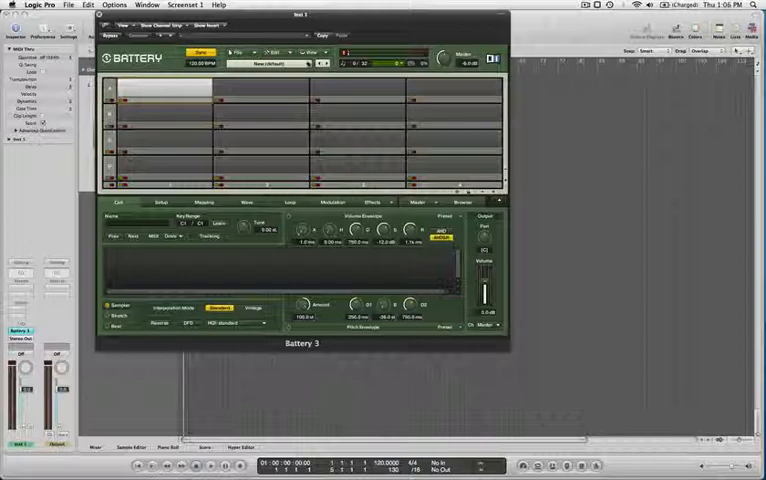
Load the Multi Mic Kit into Battery 3 and select the Snare direct cell.
click(278, 64)
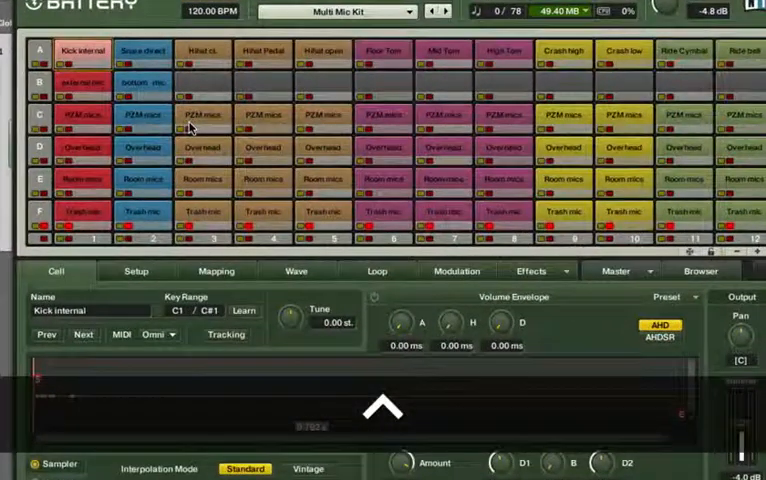
click(142, 51)
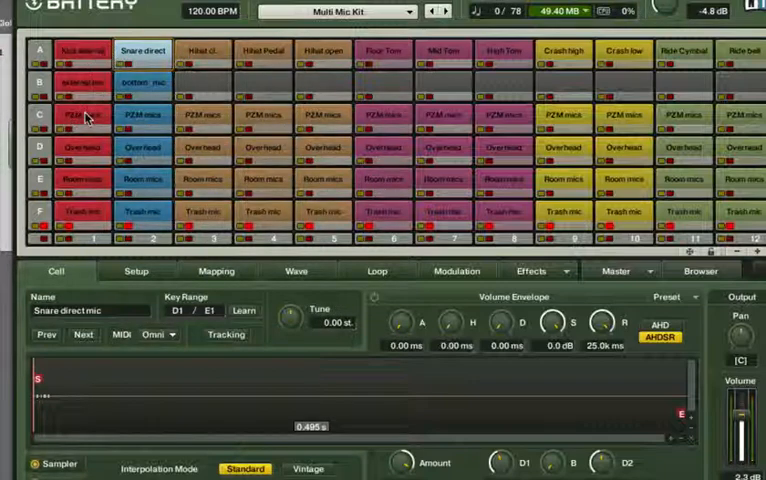
mouse_move(100, 217)
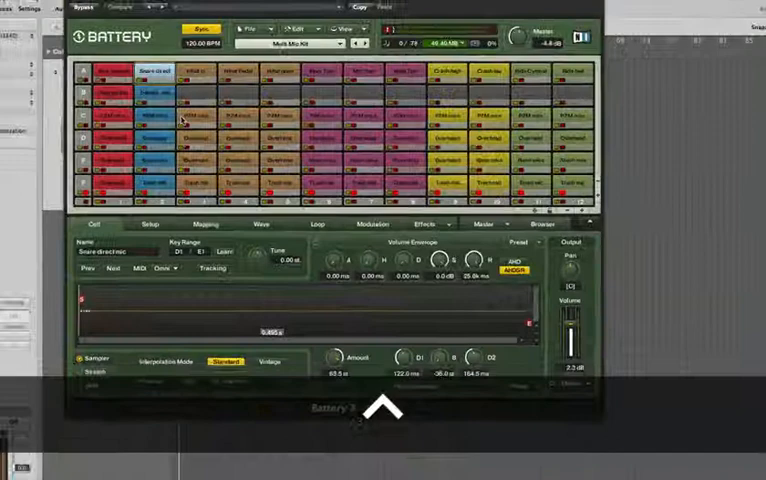
Route Battery 3's Snare direct cell to output St 3/4.
click(103, 70)
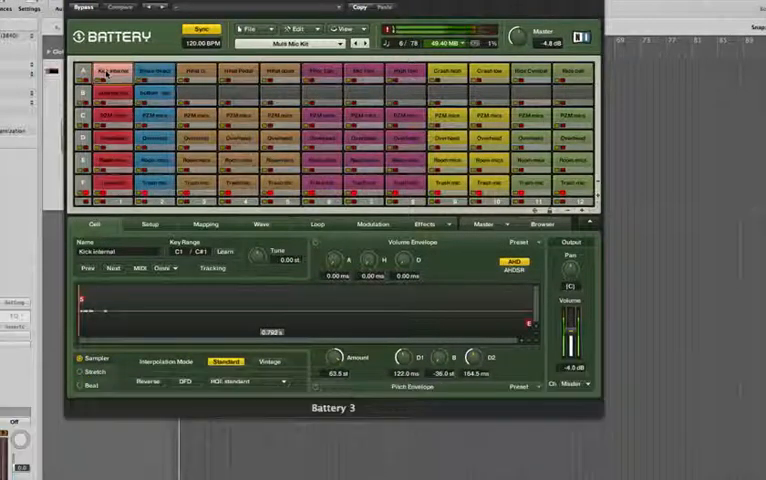
click(154, 71)
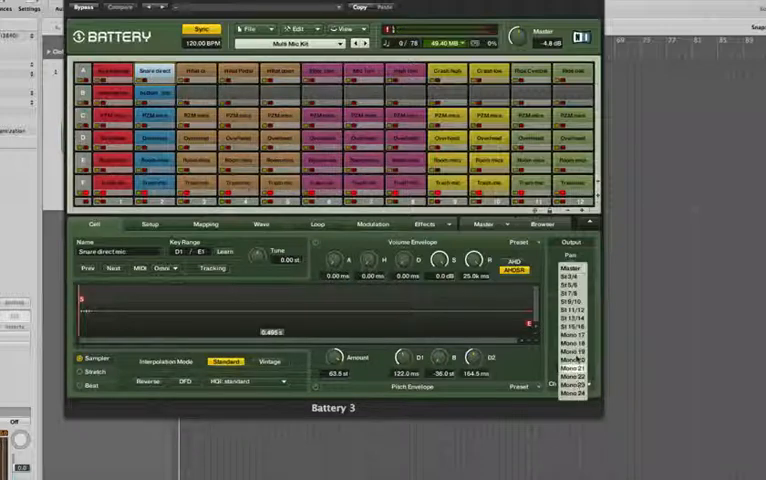
click(572, 277)
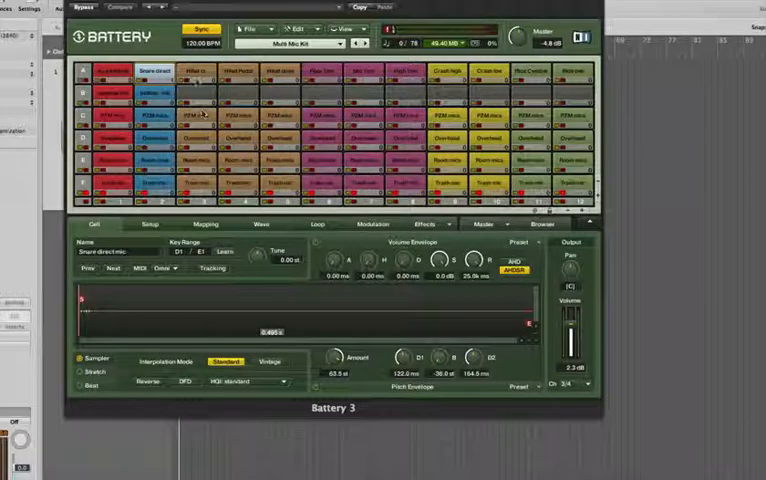
click(196, 71)
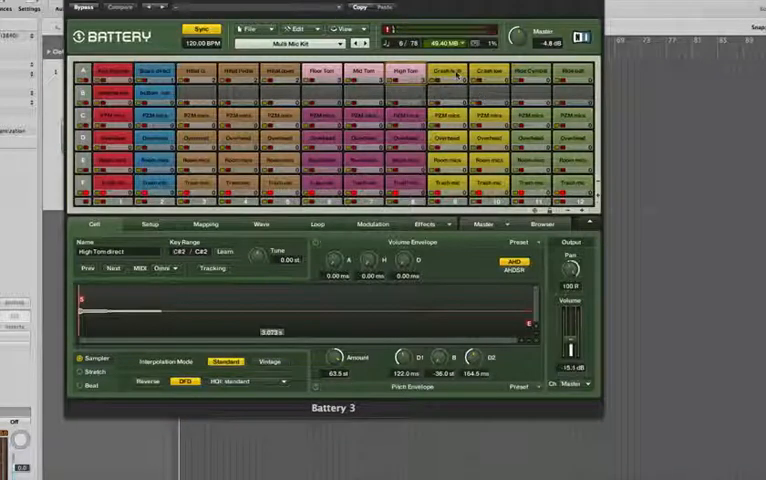
Route the Ride bell direct cell to output 7/8.
click(444, 70)
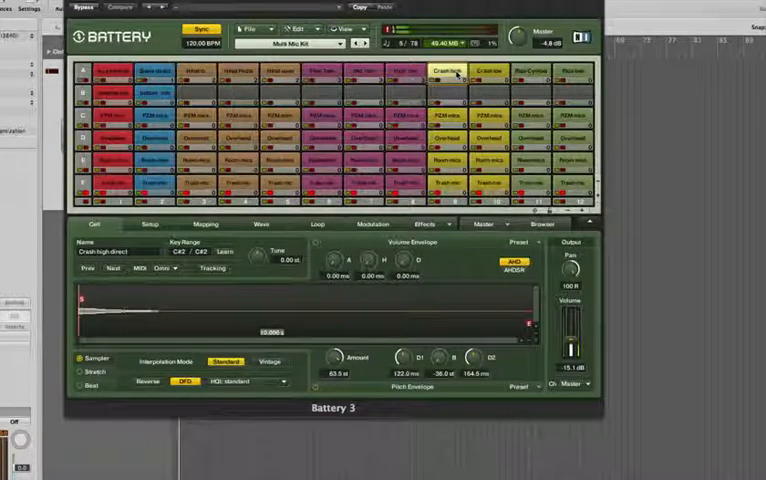
click(580, 71)
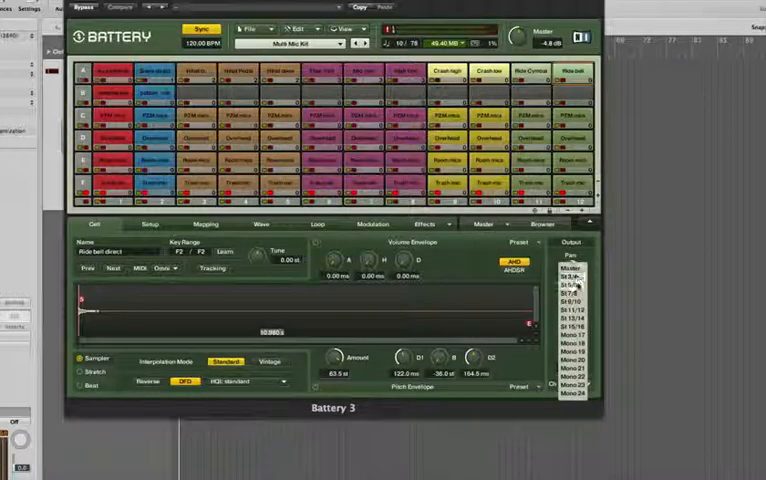
click(575, 281)
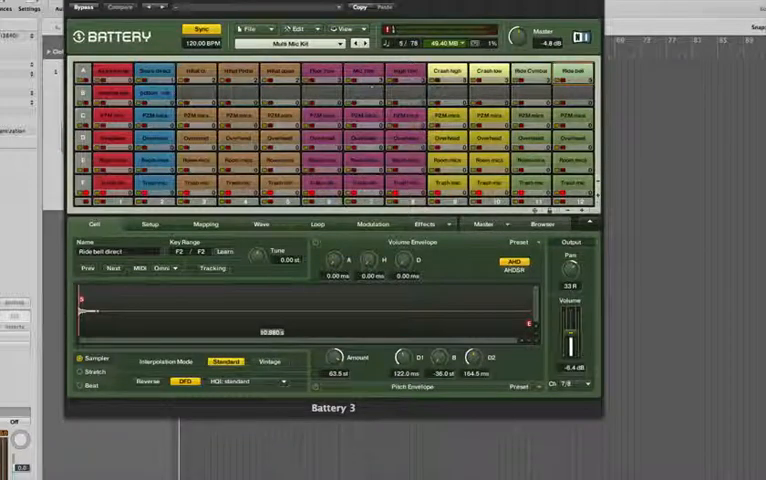
click(108, 92)
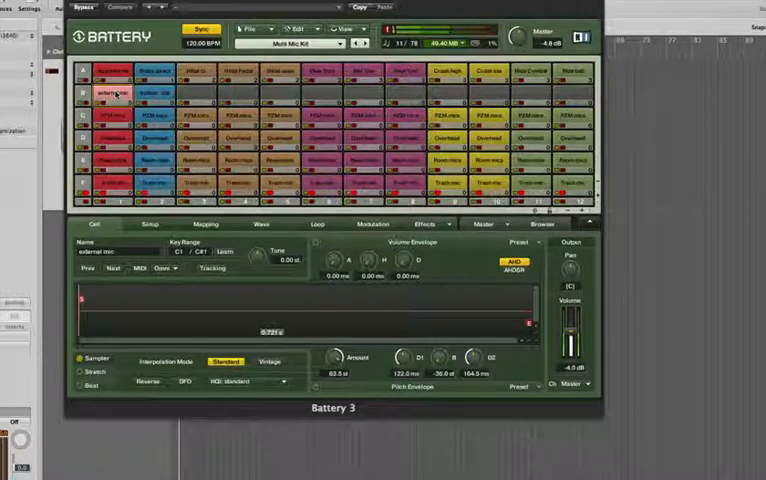
Send the room mics to output 13/14 and close the Battery 3 window.
click(155, 92)
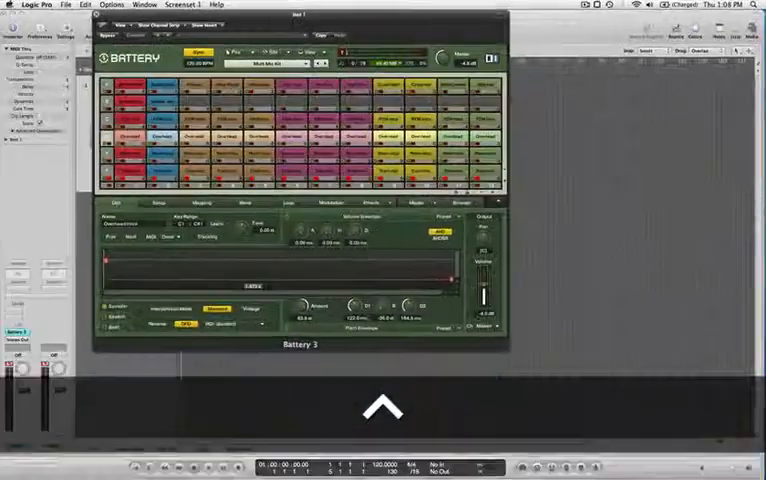
click(482, 250)
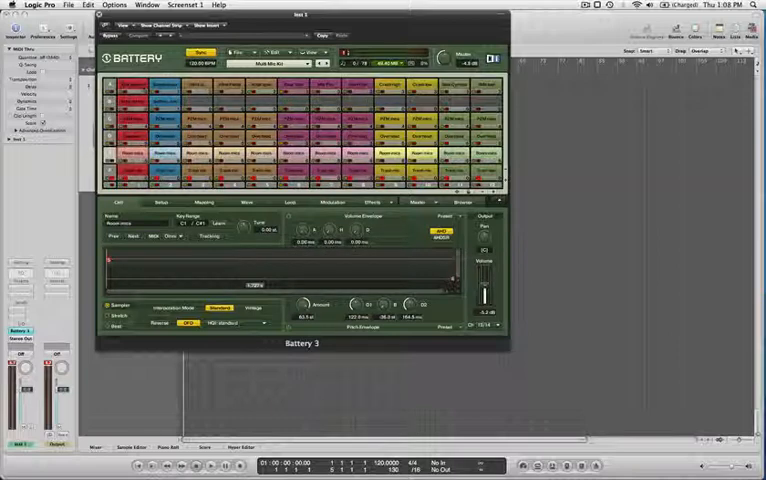
click(128, 89)
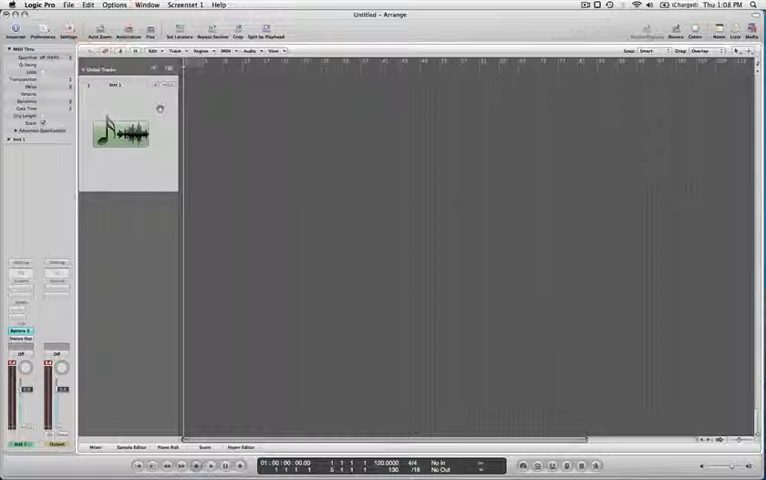
Open the Mixer with Cmd+2 for aux channels BD, SN, HH, TOM CYM, OH, RM.
key(cmd+2)
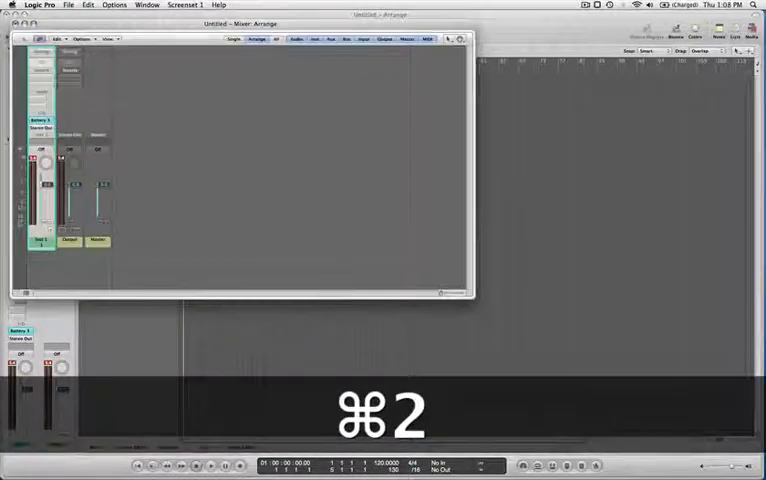
key(cmd+2)
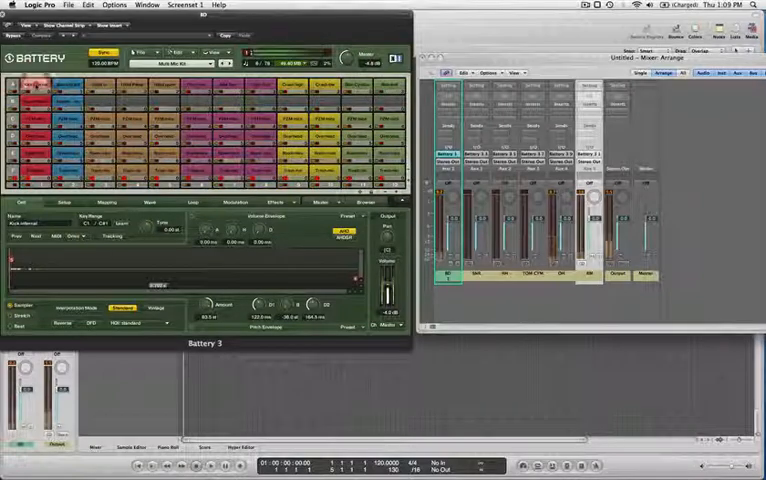
Close Battery 3 and the Mixer, then open an empty BD region in the Piano Roll.
click(35, 88)
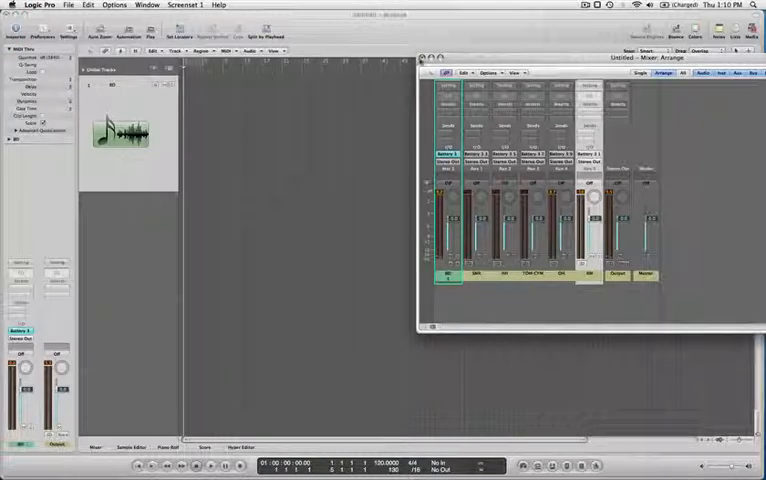
click(429, 57)
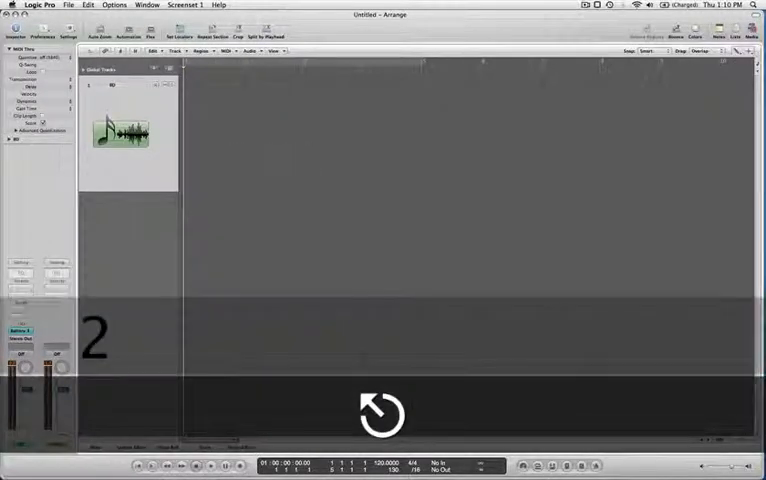
key(cmd+6)
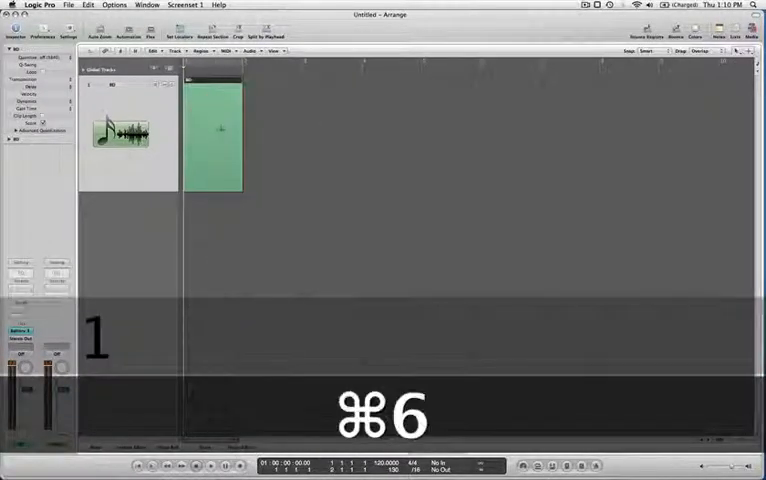
key(cmd+6)
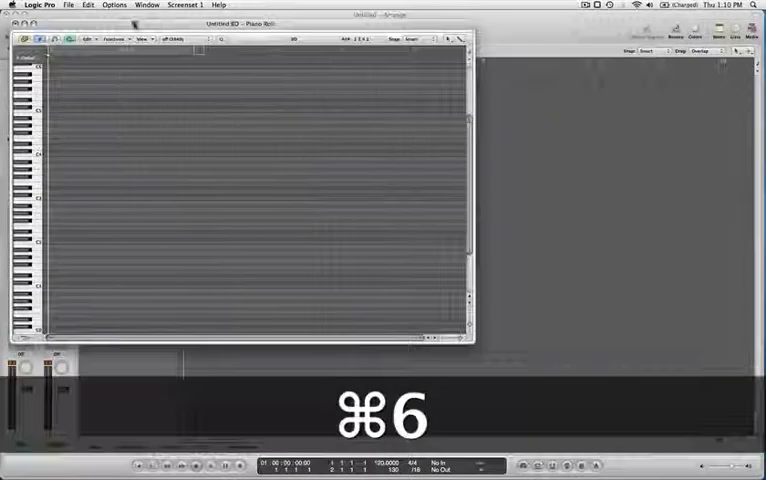
key(cmd+6)
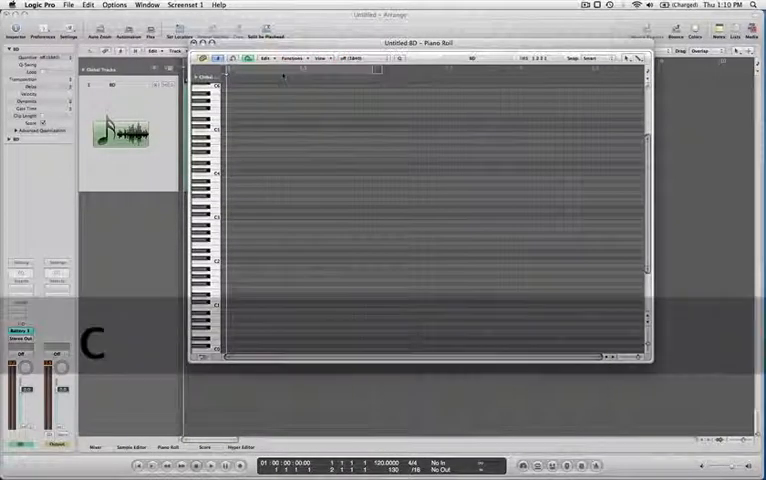
Program a looping kick, snare and hi-hat pattern in the BD region, then reopen the Mixer.
key(cmd)
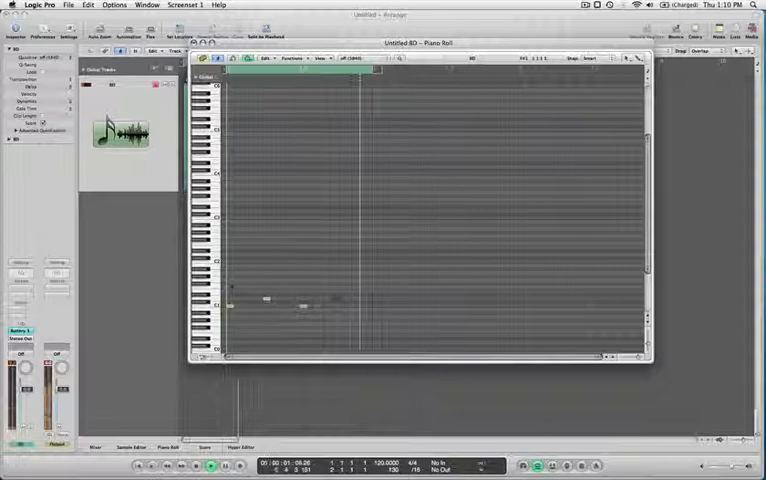
key(cmd)
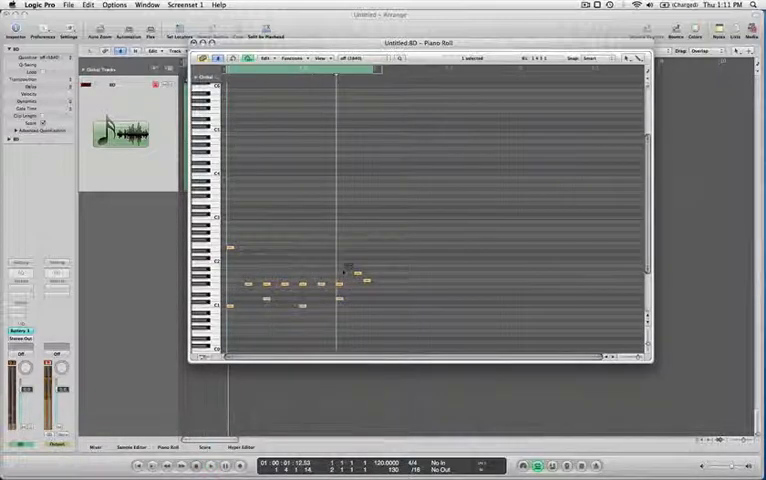
key(cmd)
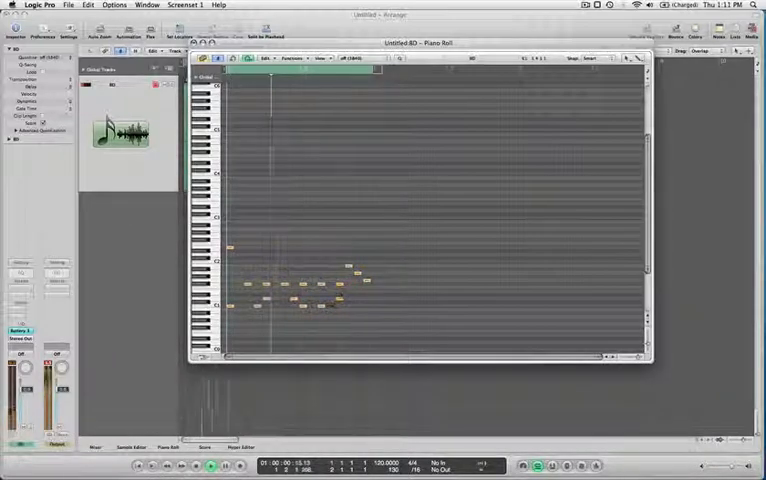
key(cmd)
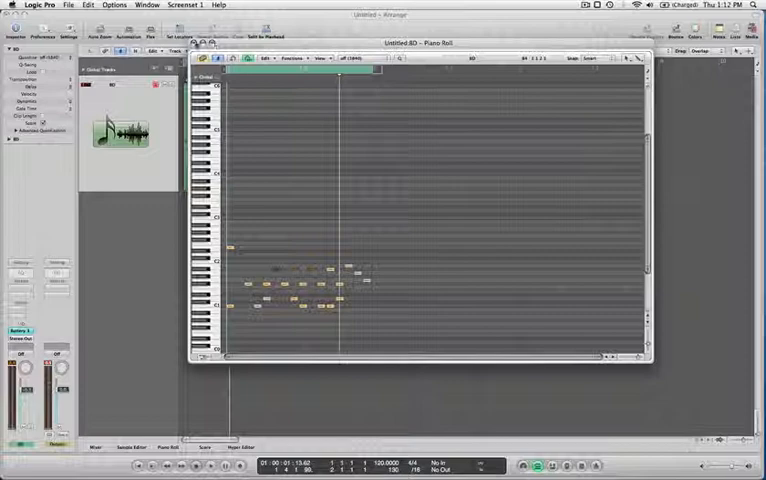
key(cmd+2)
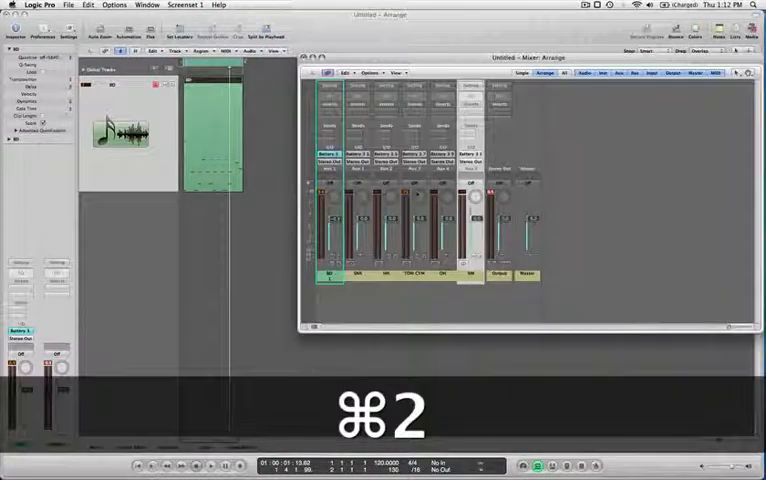
Insert Channel EQ on HH and open the RM channel's effect list for a compressor.
key(cmd+2)
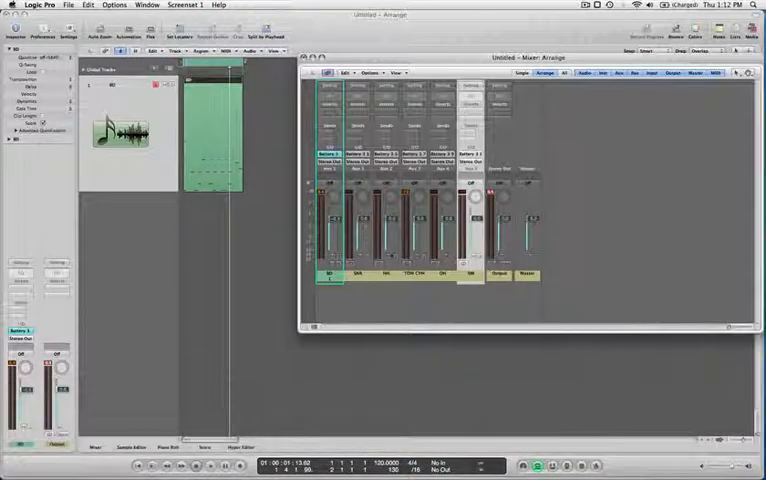
click(210, 465)
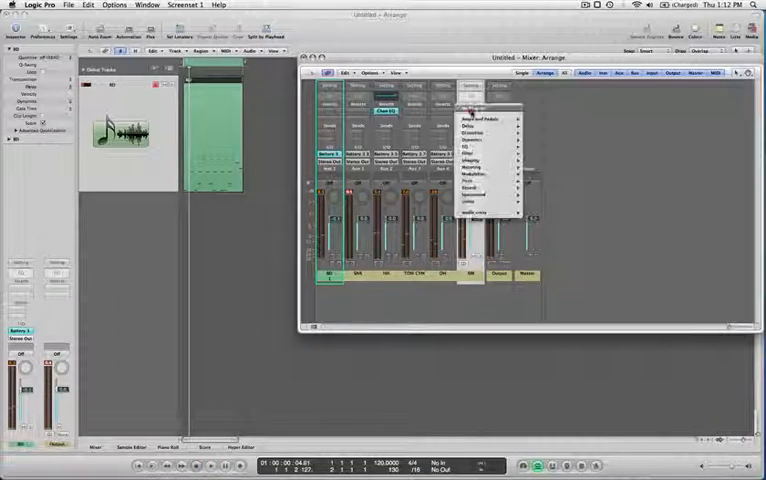
click(485, 150)
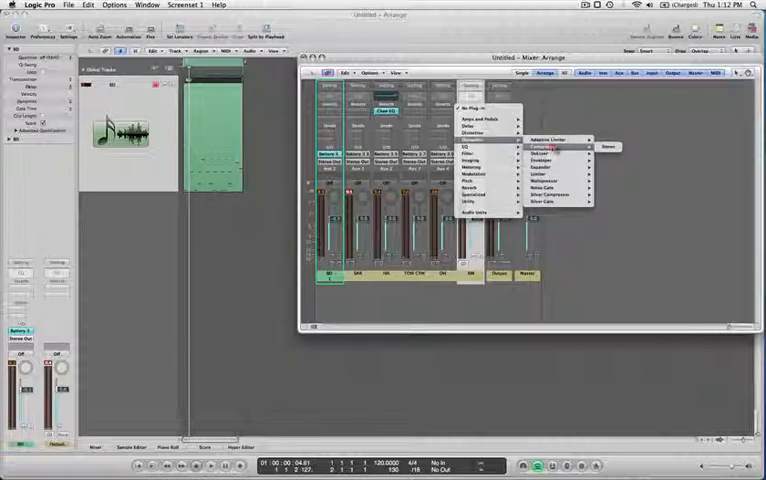